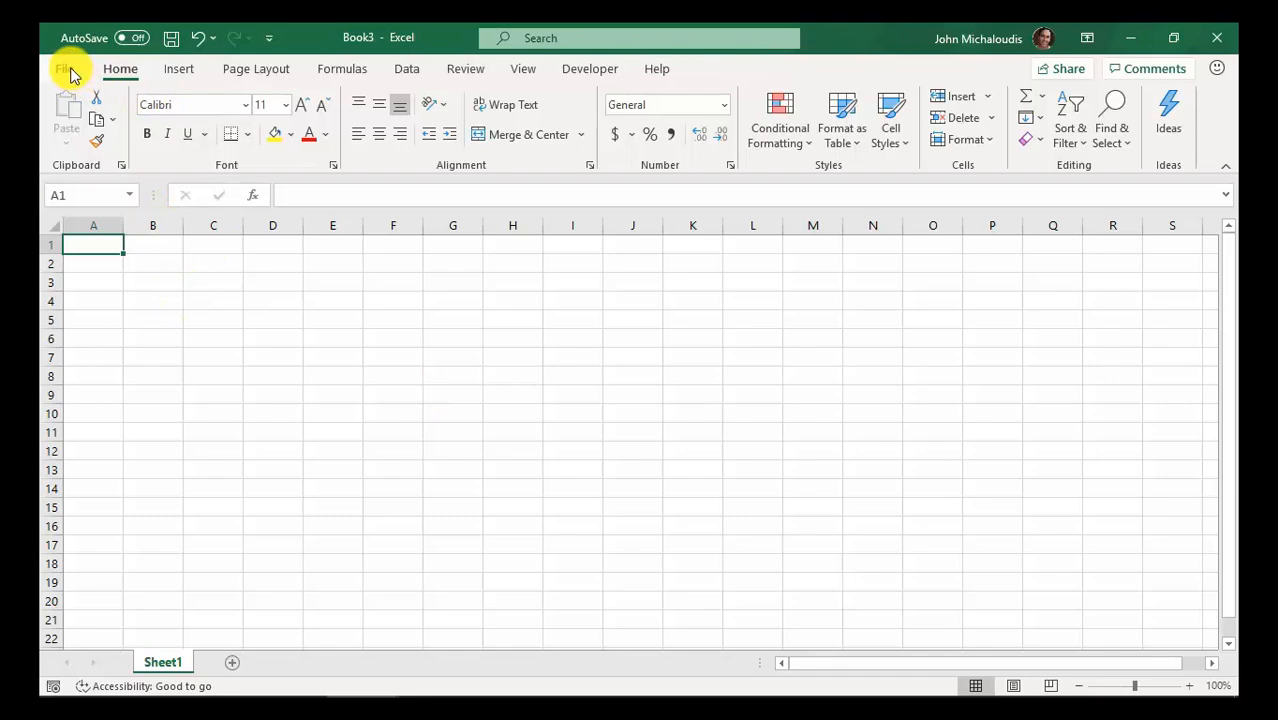
Open File > Account to view the Office 365 subscription and product information
left_click(67, 68)
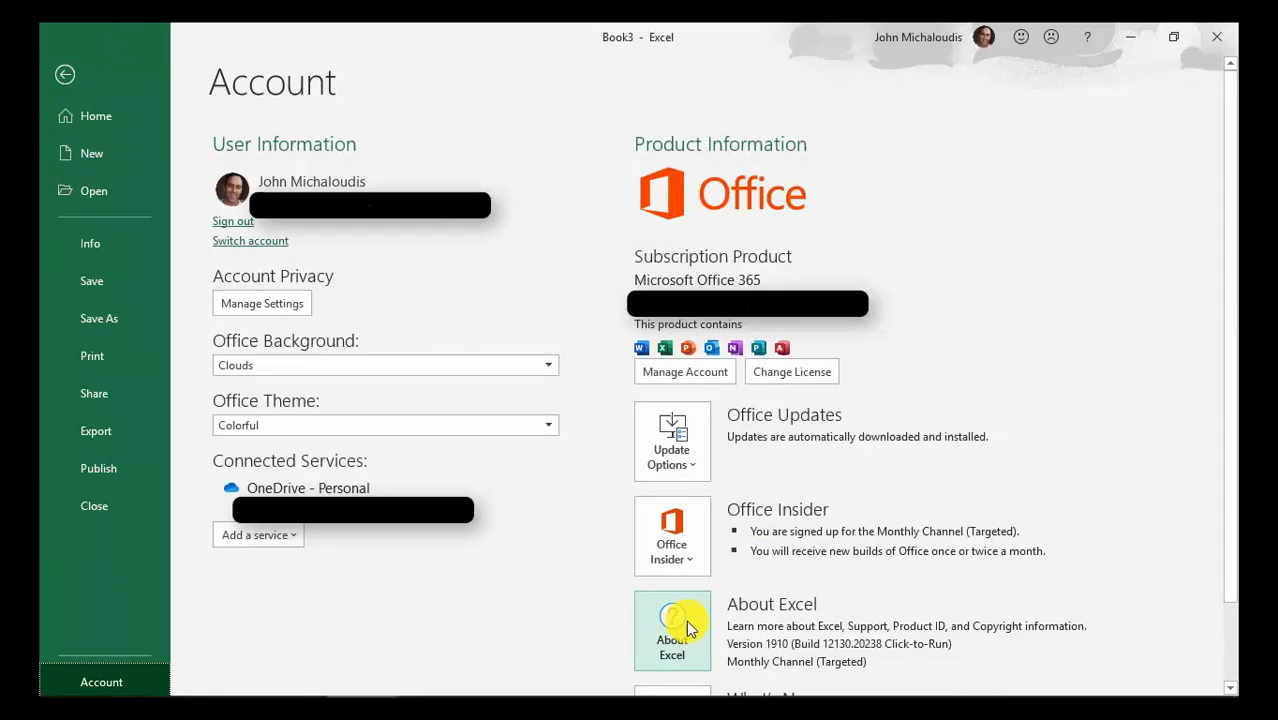
Open About Excel to show version 16.0.12130.20232, 32-bit
left_click(671, 630)
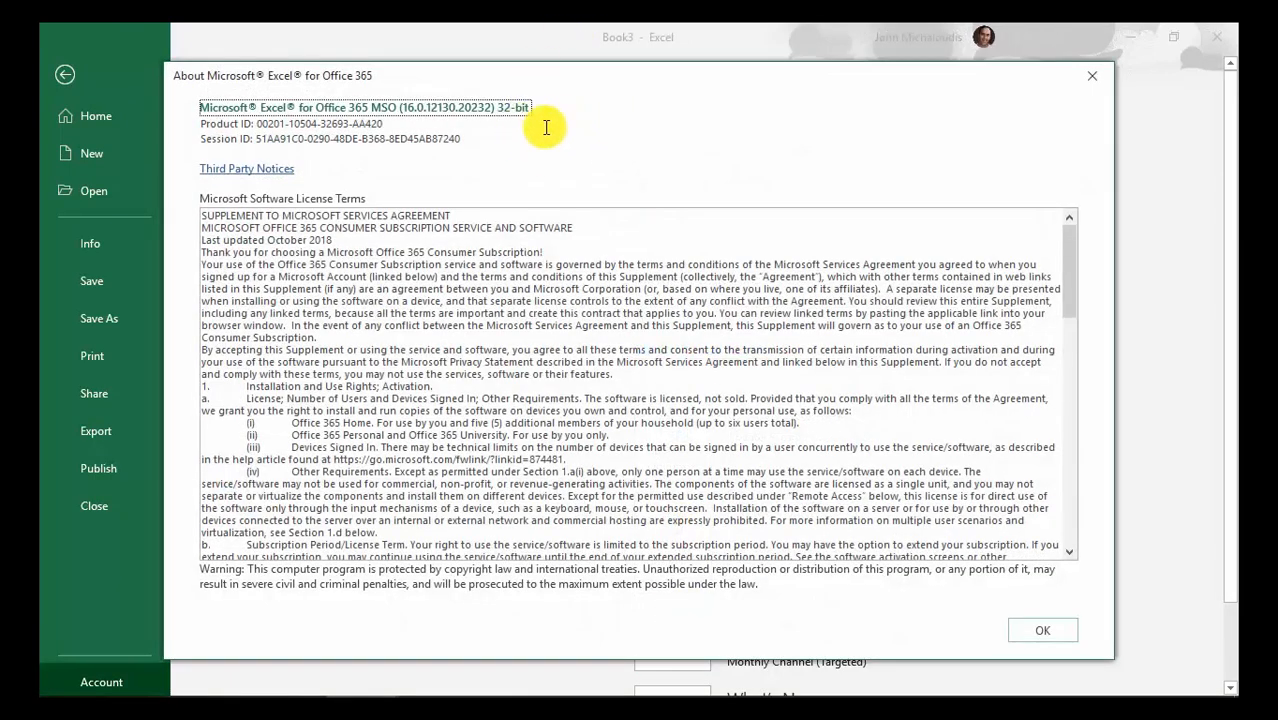
mouse_move(355, 85)
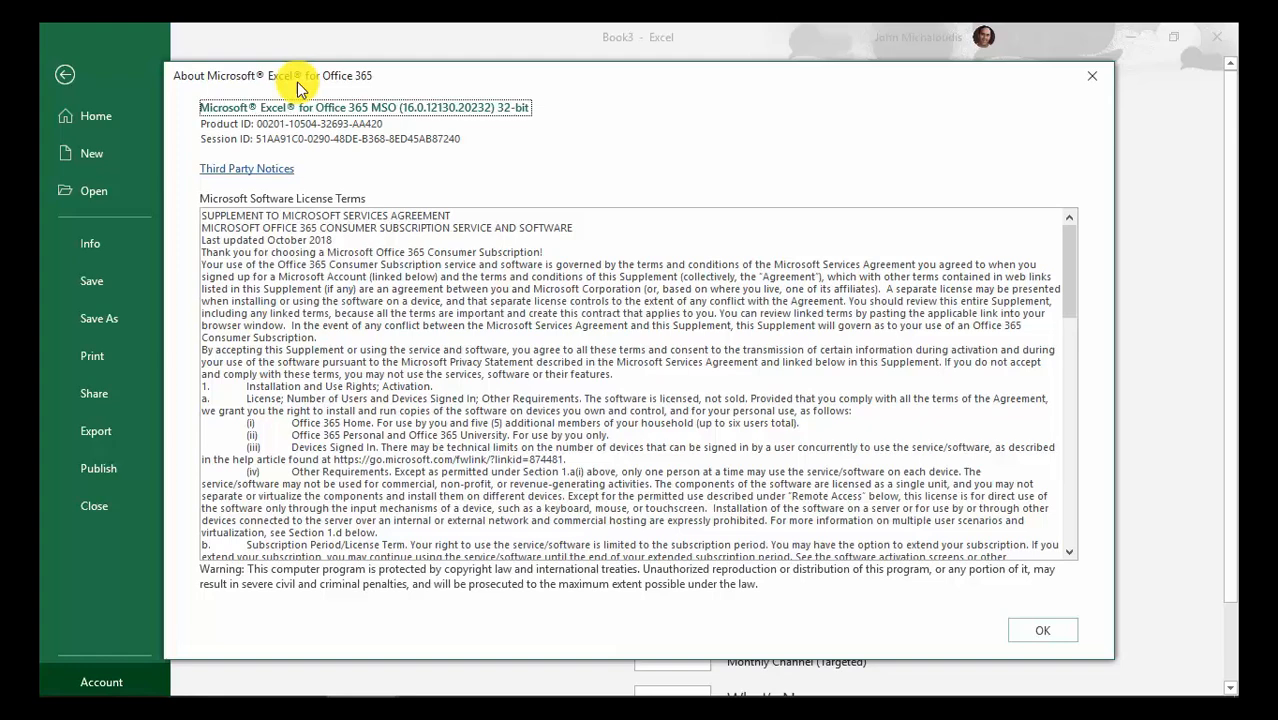
mouse_move(360, 78)
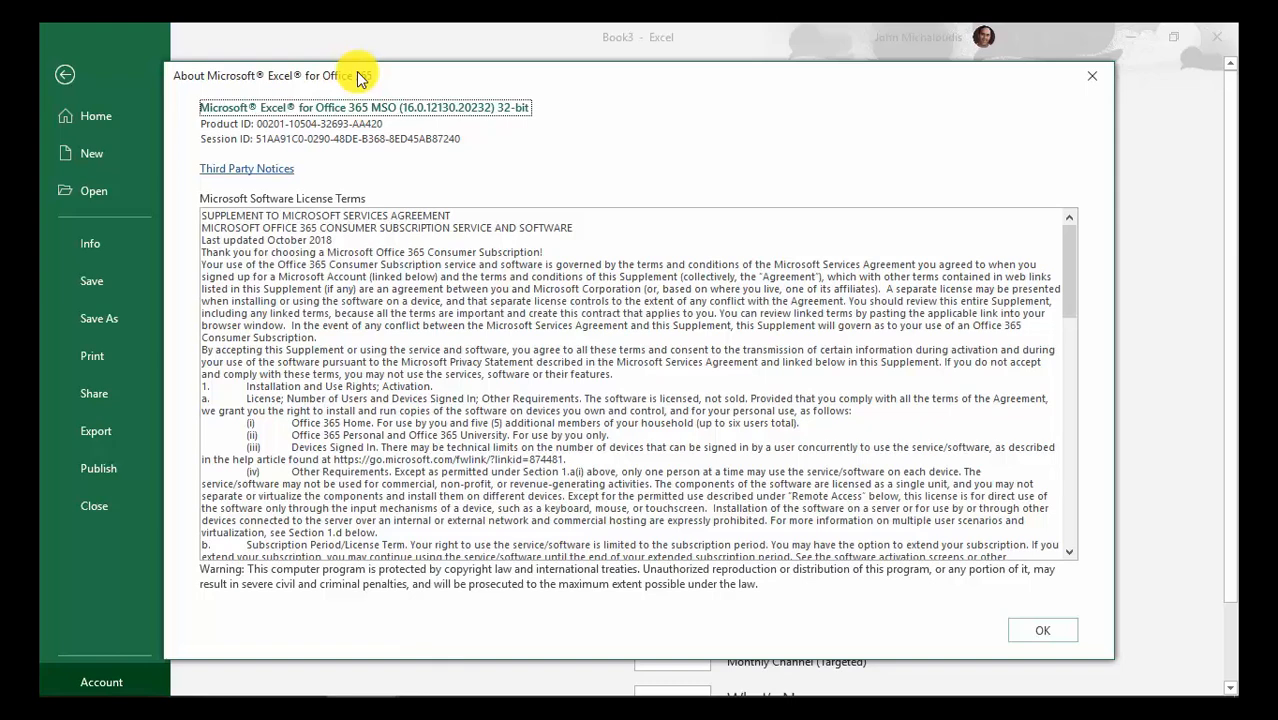
mouse_move(330, 88)
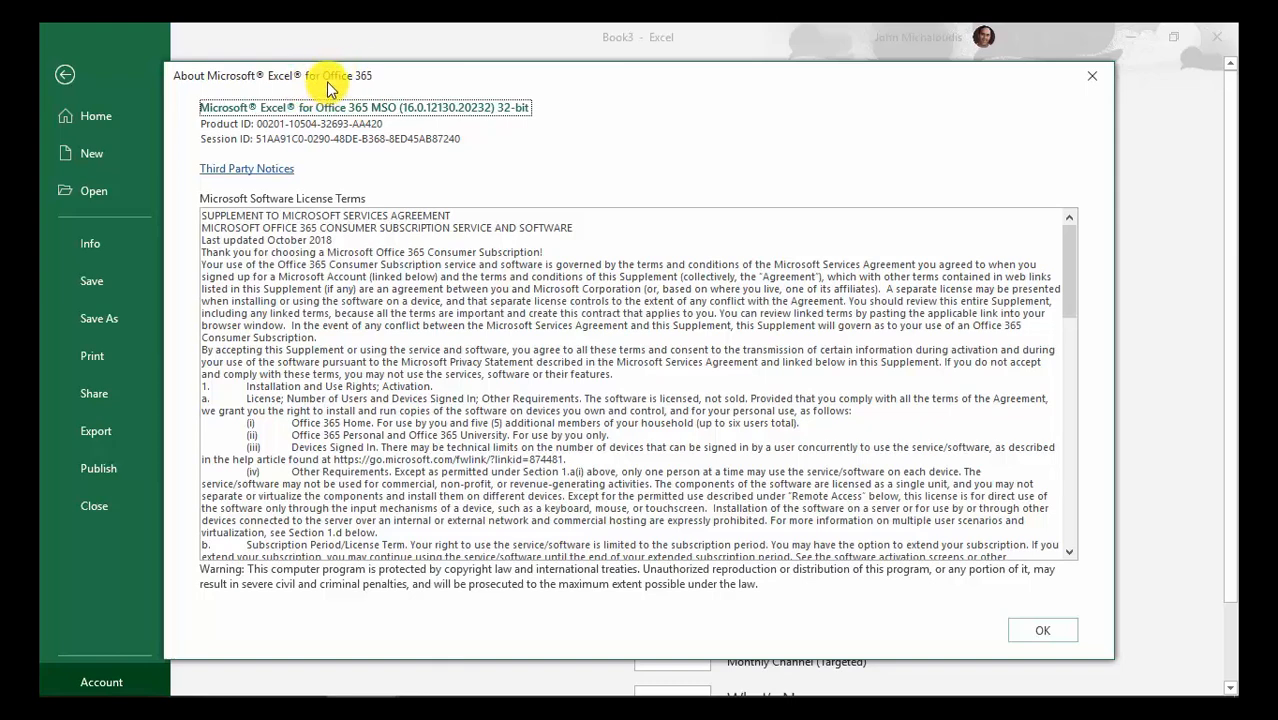
mouse_move(332, 88)
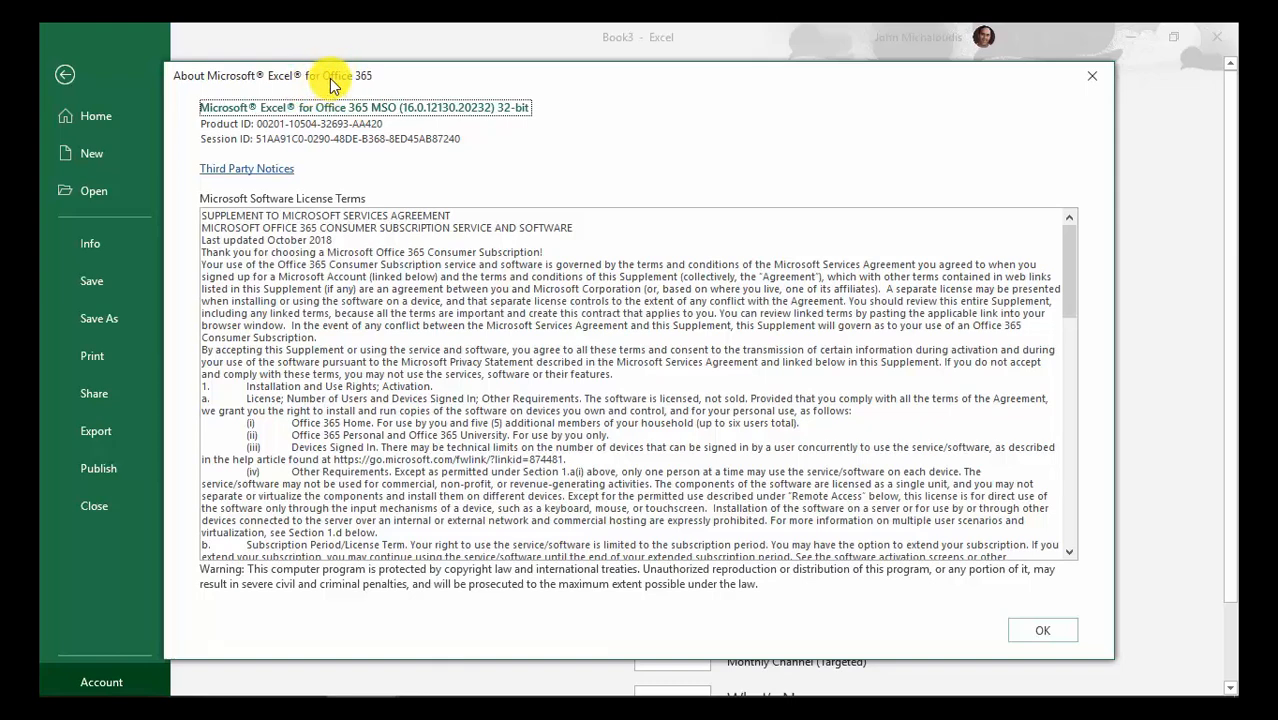